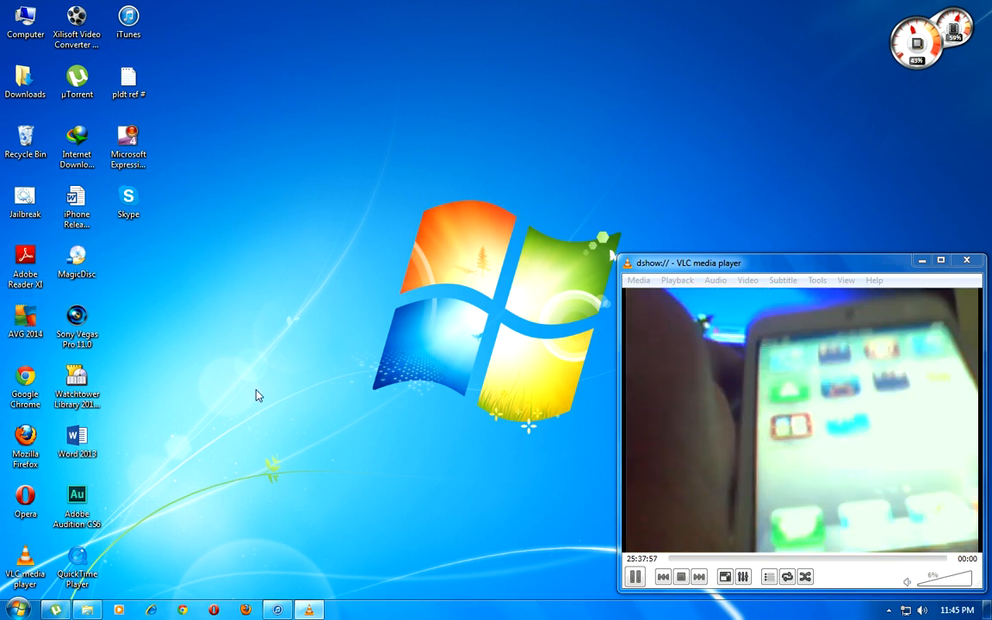
{"action": "double_click", "coordinate": [24, 196]}
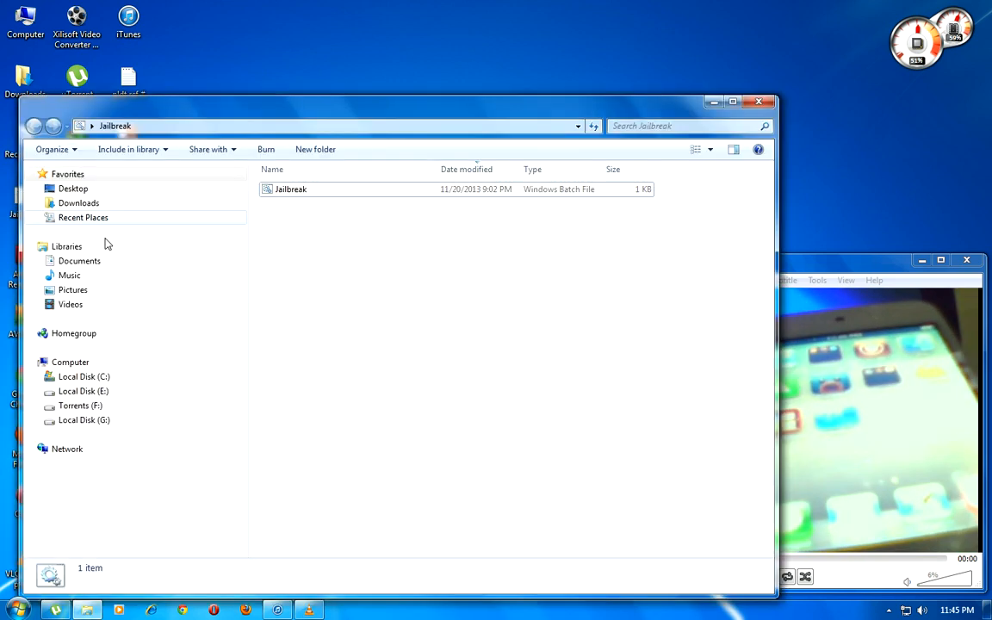
{"action": "double_click", "coordinate": [289, 188]}
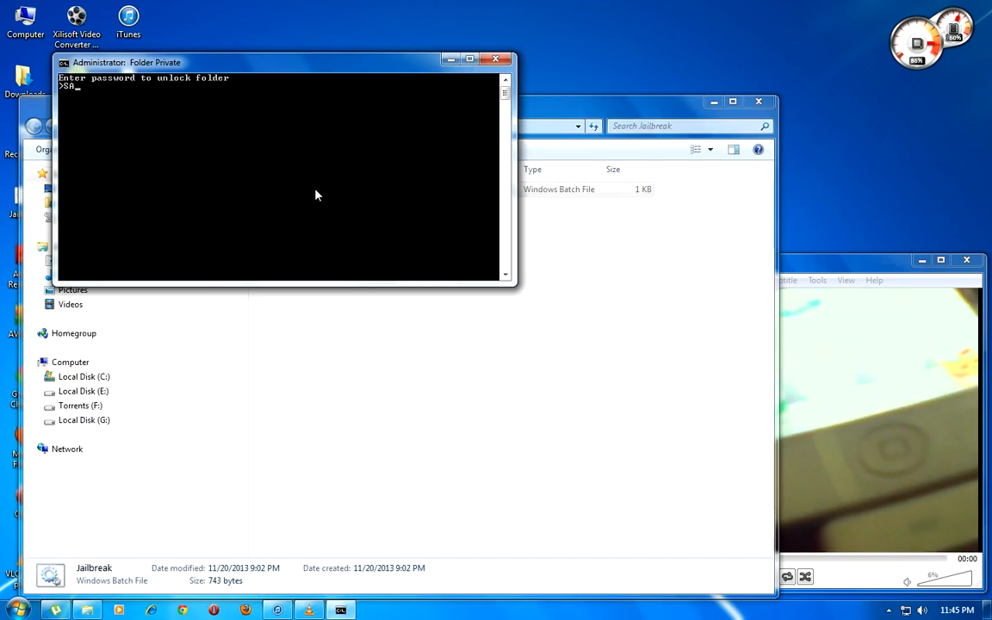
{"action": "type", "text": "AURIK"}
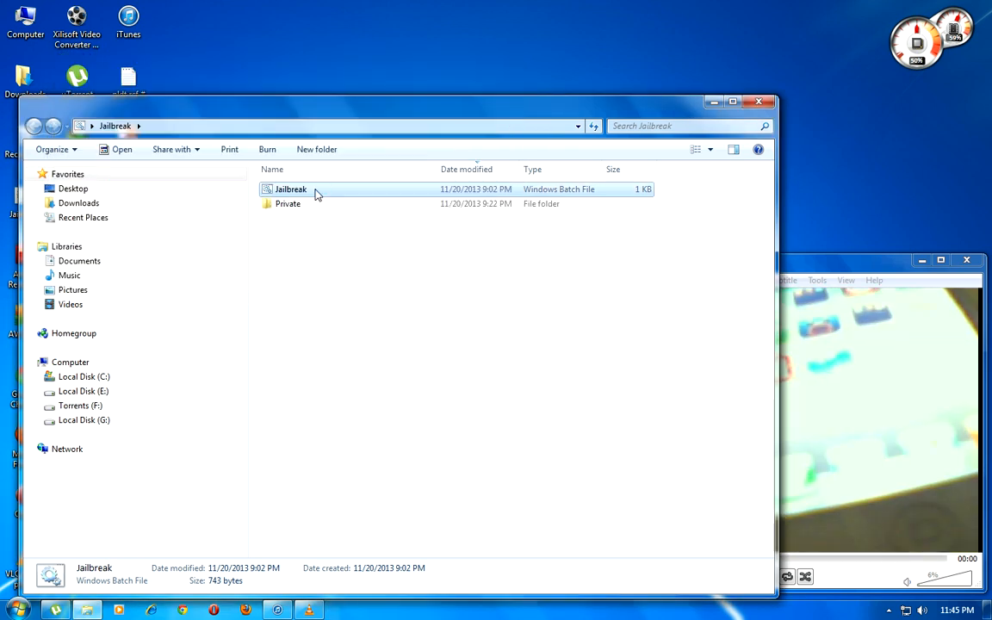
{"action": "double_click", "coordinate": [287, 203]}
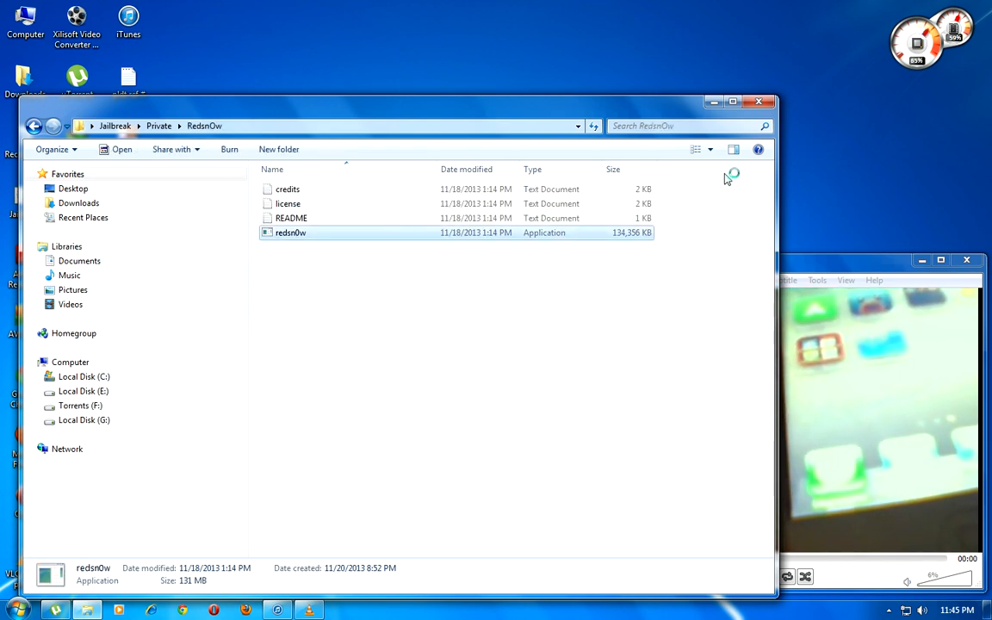
Launch redsn0w.exe and show its Extras screen of additional options.
{"action": "double_click", "coordinate": [290, 233]}
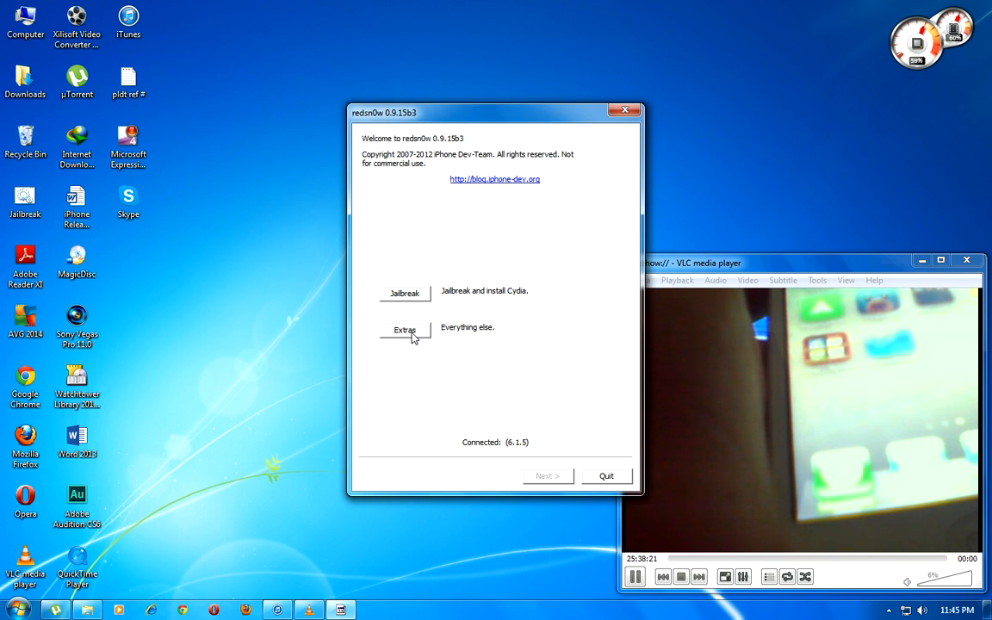
{"action": "left_click", "coordinate": [403, 331]}
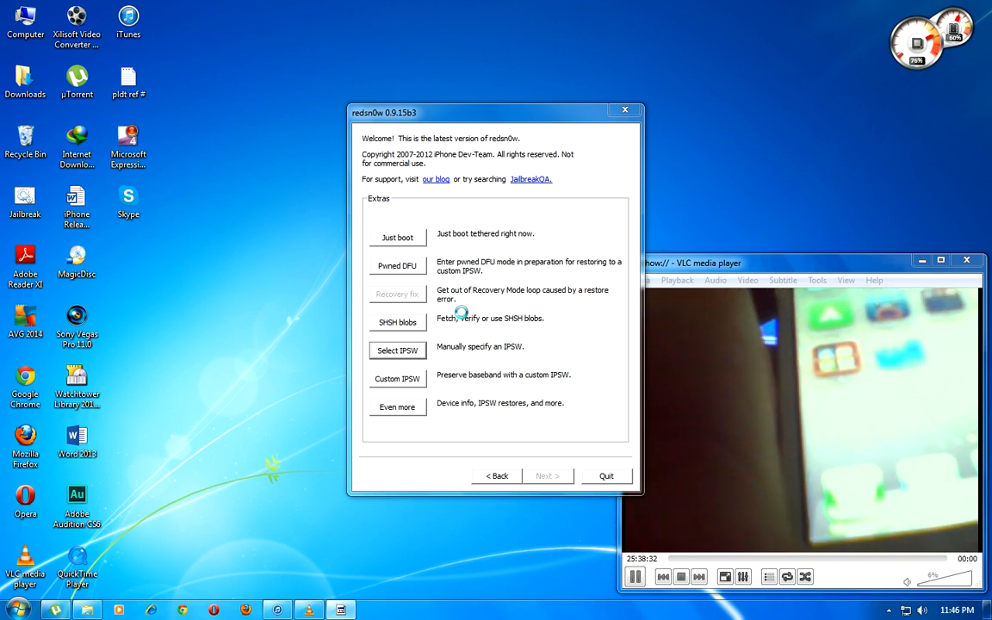
Select the iPod4,1_6.0_10A403_Restore IPSW so redsn0w identifies its build.
{"action": "left_click", "coordinate": [396, 349]}
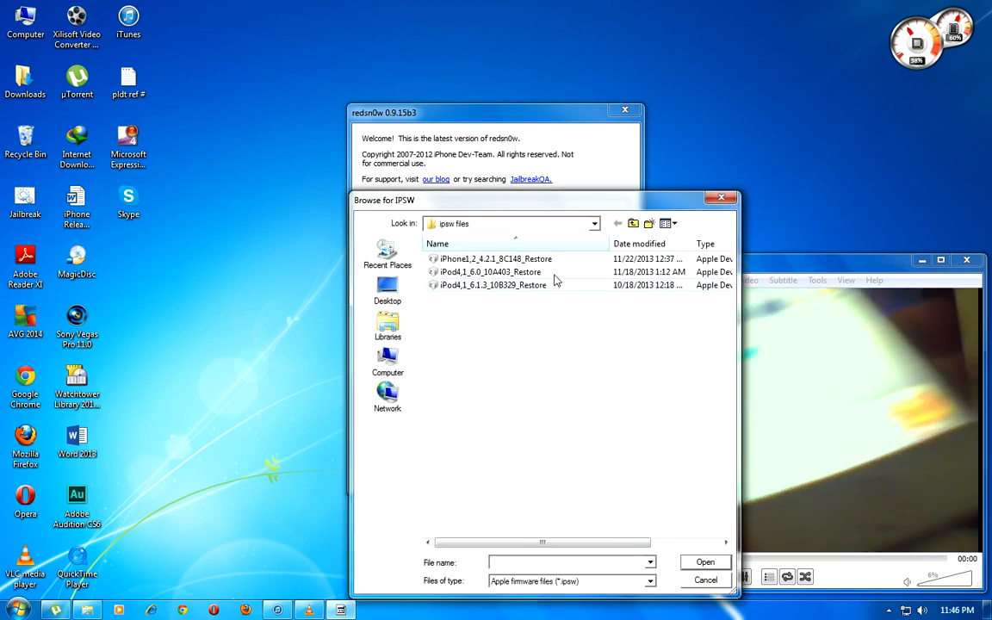
{"action": "mouse_move", "coordinate": [507, 272]}
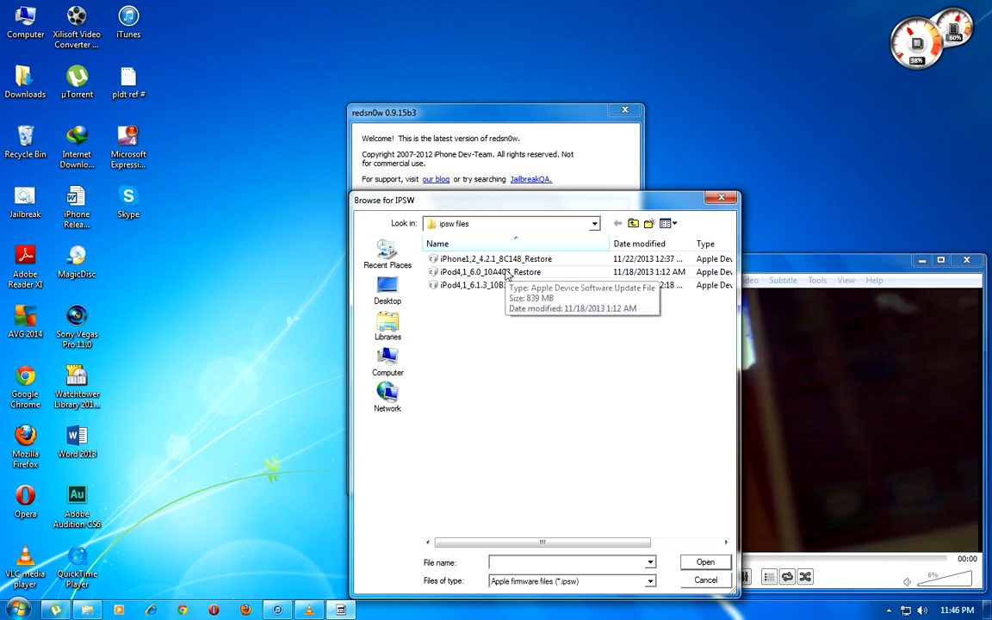
{"action": "left_click", "coordinate": [493, 272]}
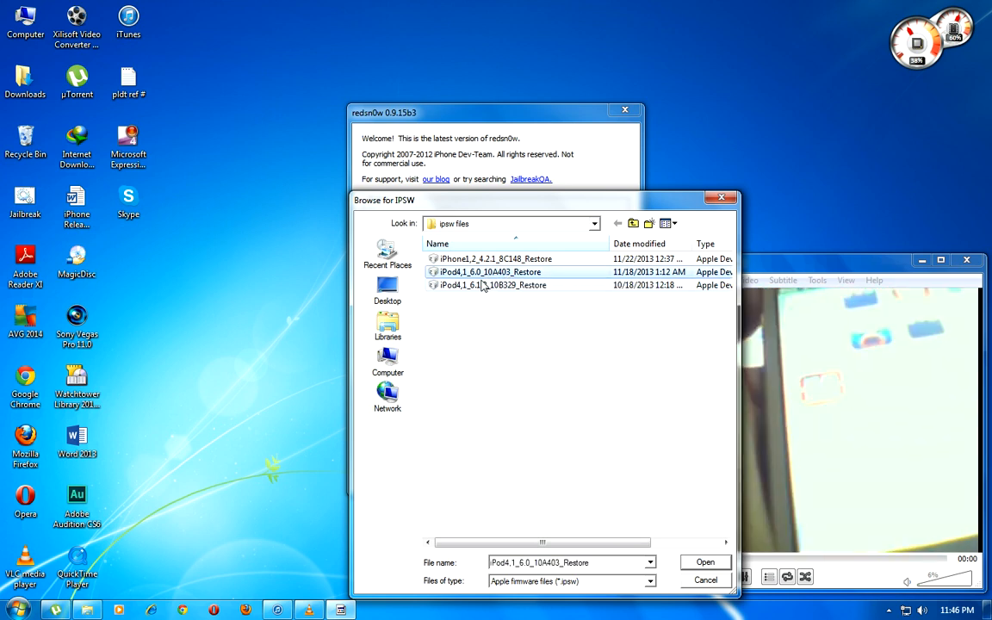
{"action": "mouse_move", "coordinate": [486, 286]}
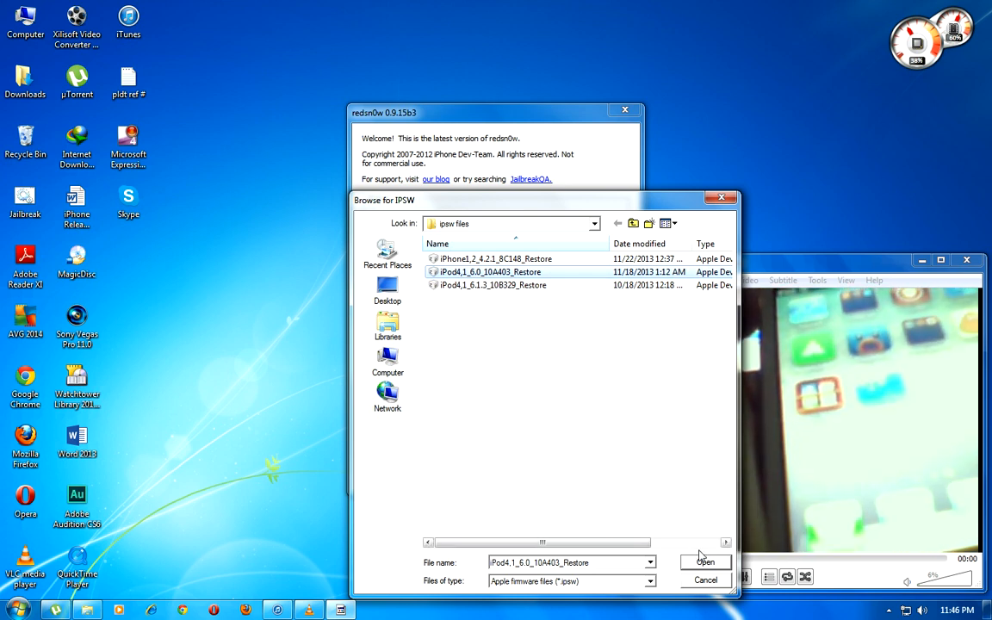
{"action": "left_click", "coordinate": [704, 562]}
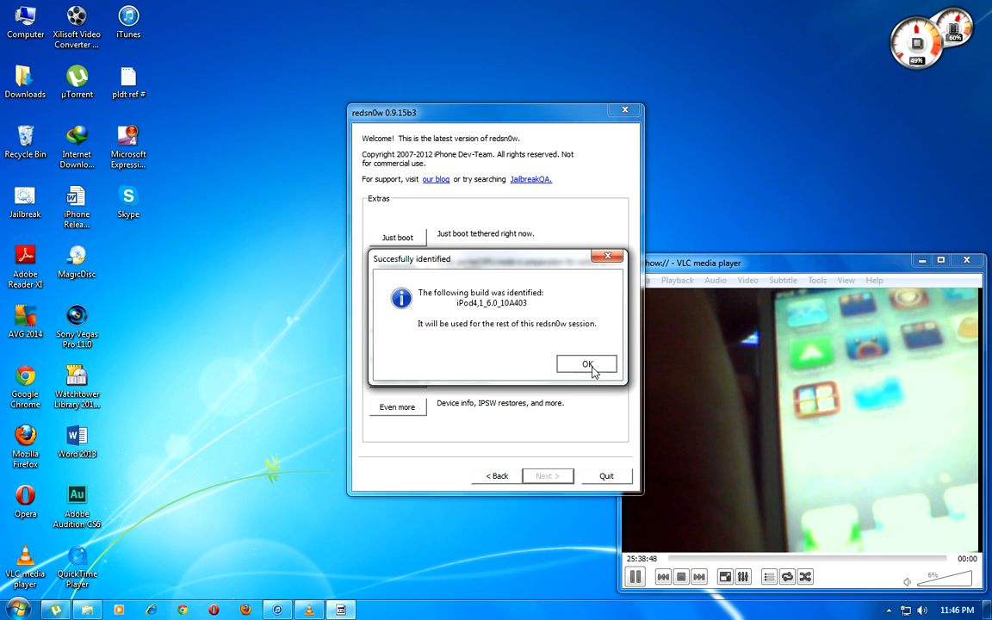
Acknowledge the 'Successfully identified' build notice.
{"action": "left_click", "coordinate": [586, 363]}
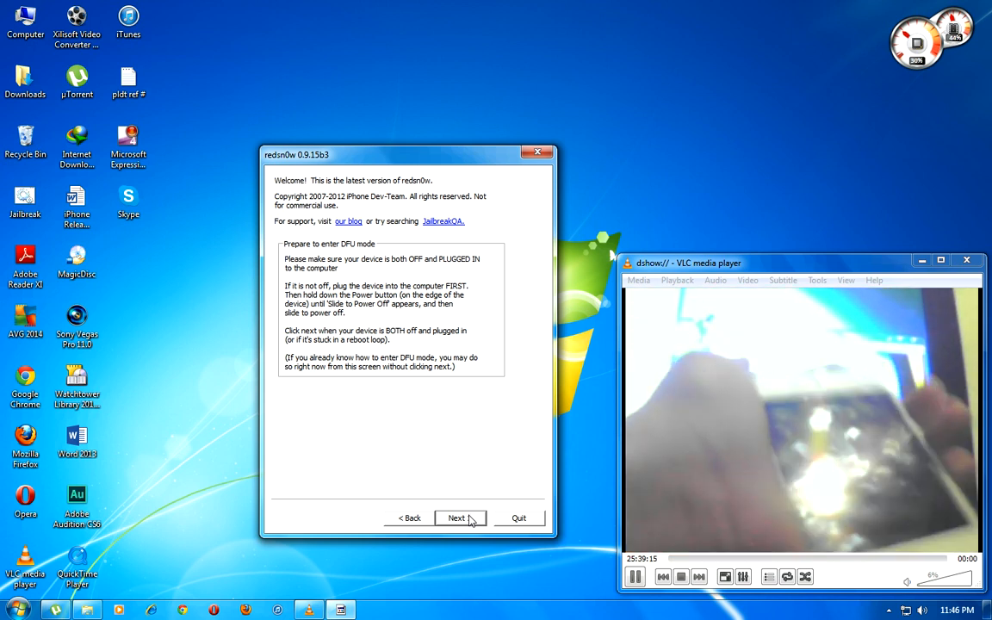
Advance through the DFU-mode Power/Home button instructions until the build shows Processing.
{"action": "left_click", "coordinate": [460, 517]}
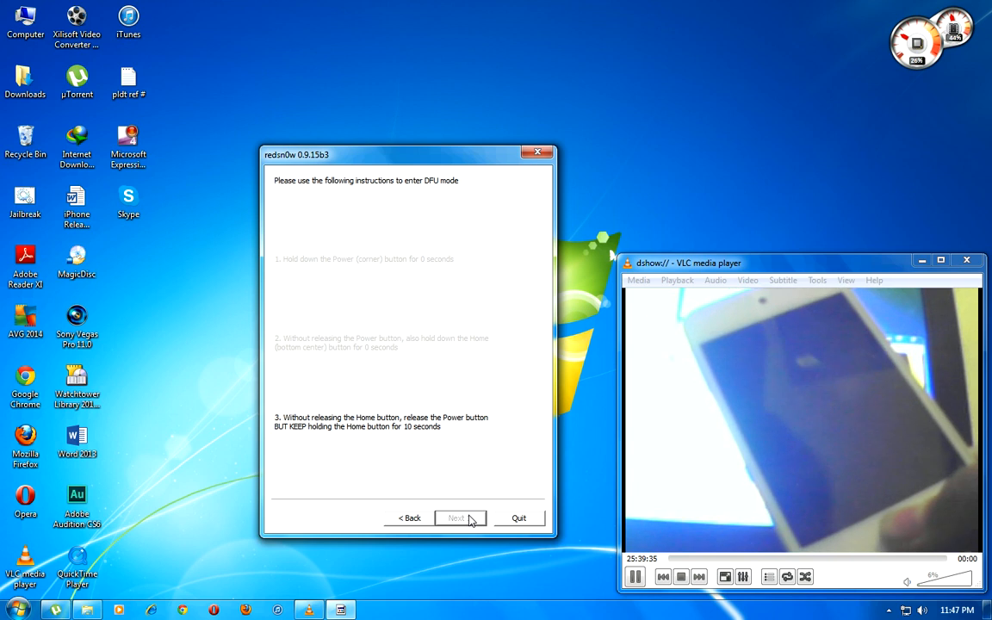
{"action": "left_click", "coordinate": [460, 516]}
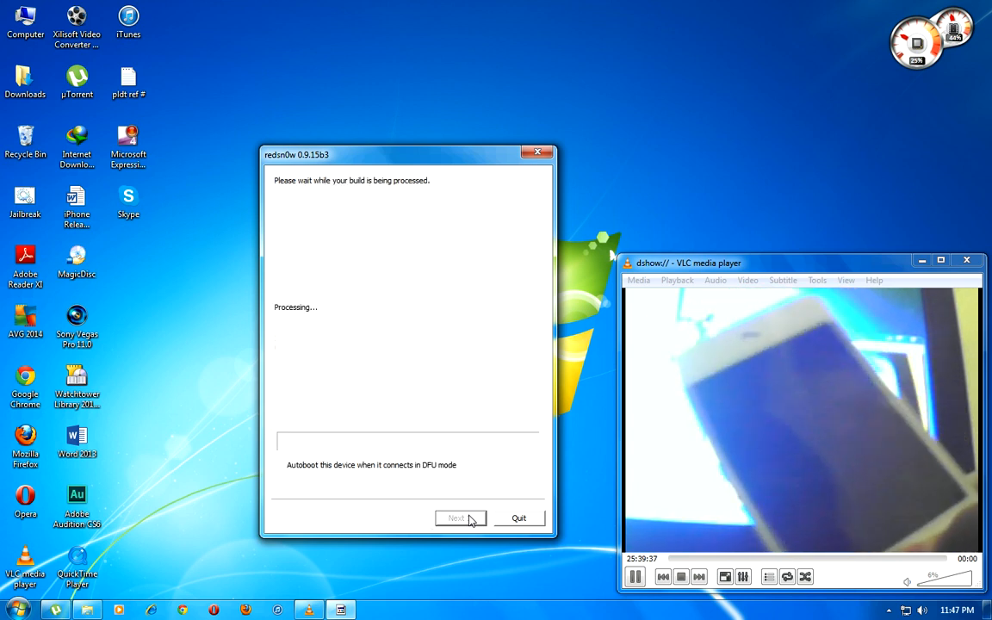